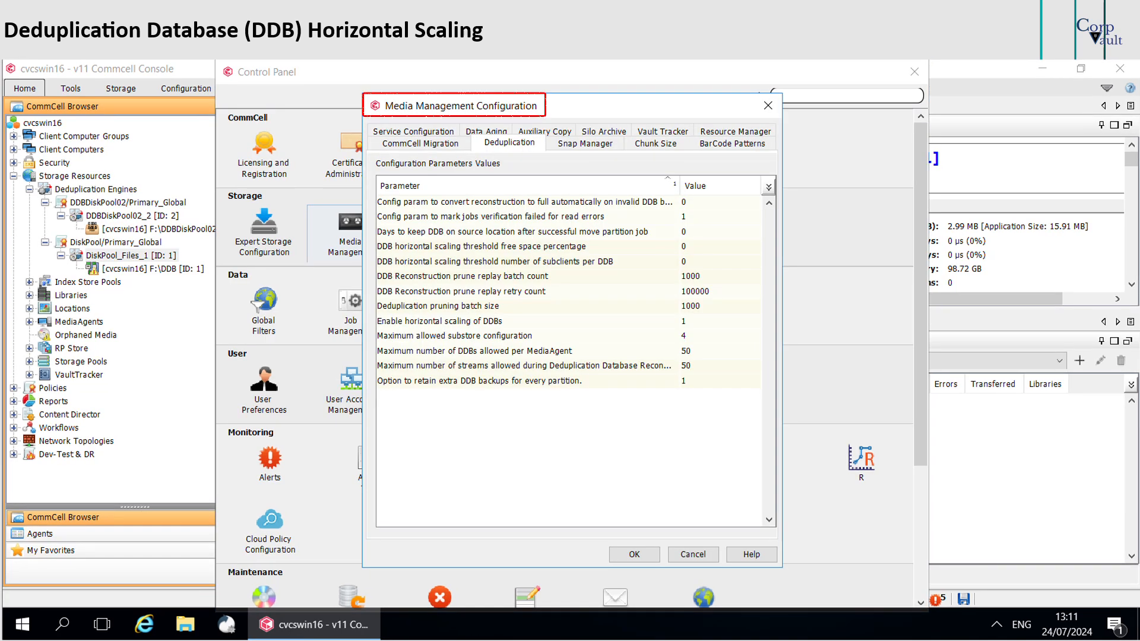
- Set DDB horizontal scaling thresholds: free space 50 percent, 100 subclients per DDB
{"action": "left_click", "coordinate": [509, 143]}
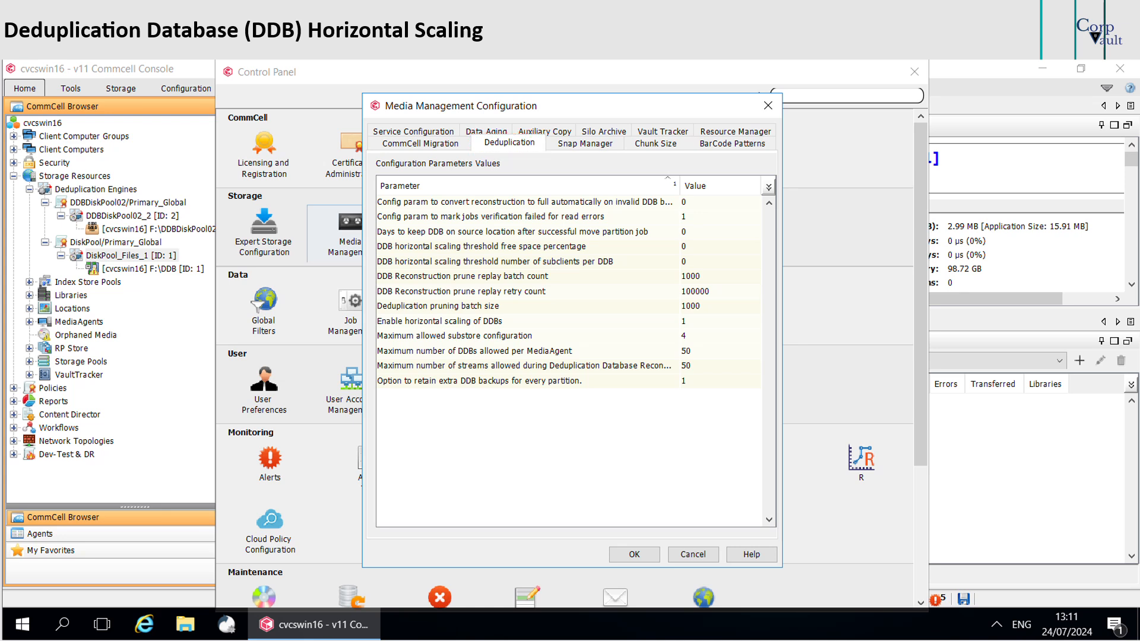
{"action": "left_click", "coordinate": [480, 321]}
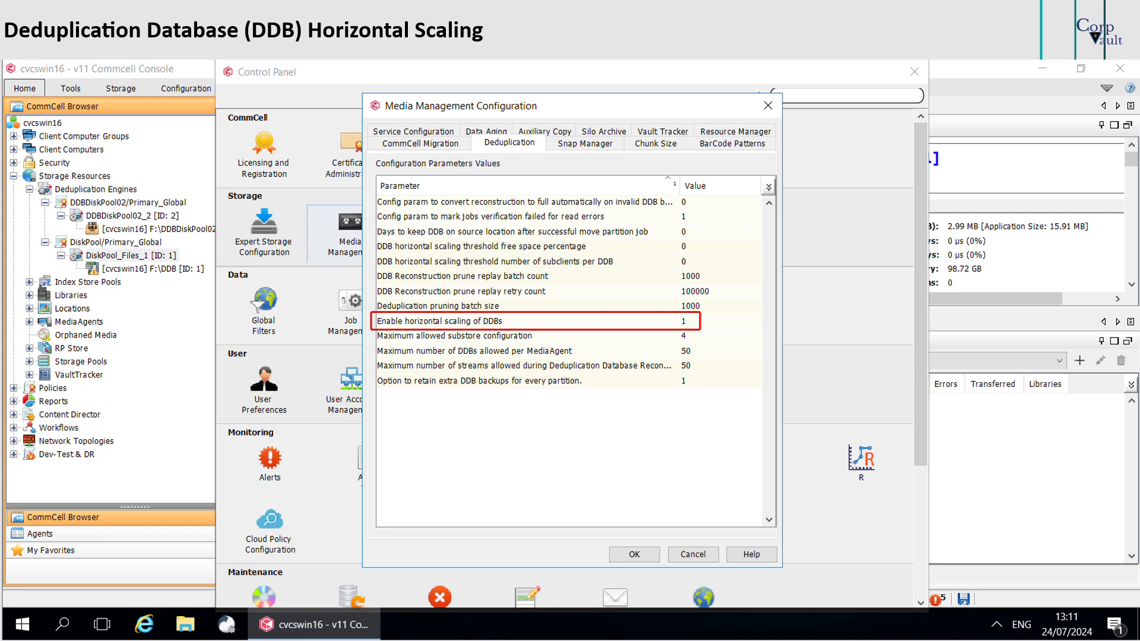
{"action": "left_click", "coordinate": [534, 321]}
{"action": "type", "text": "50"}
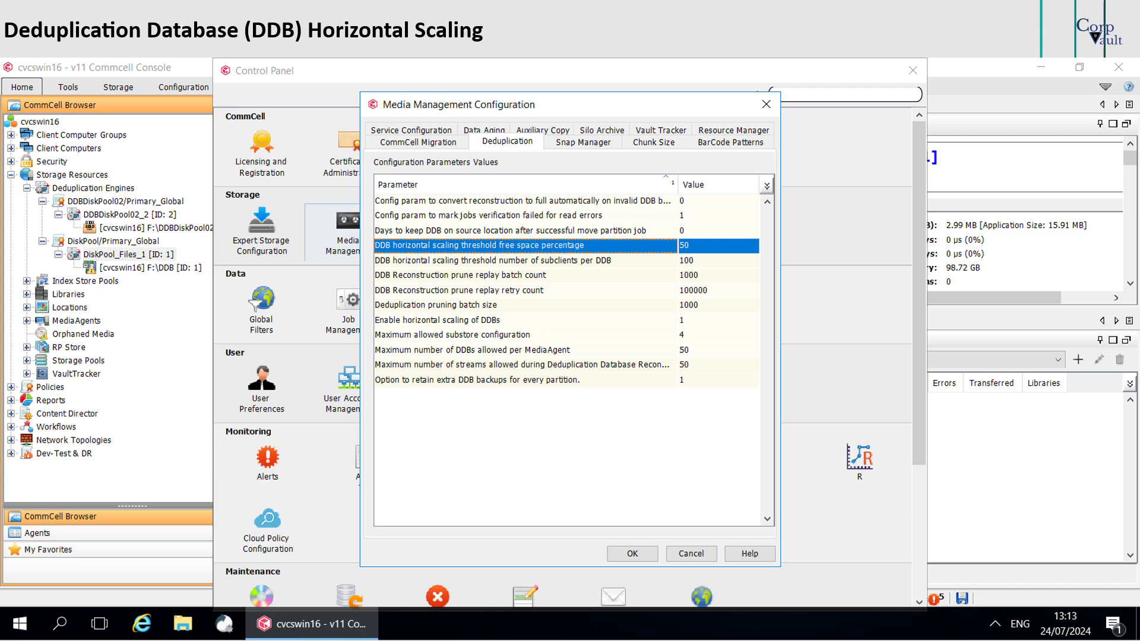
- Reset free space threshold to 0, confirm 100 subclients per DDB, and save with OK
{"action": "left_click", "coordinate": [684, 246]}
{"action": "type", "text": "0"}
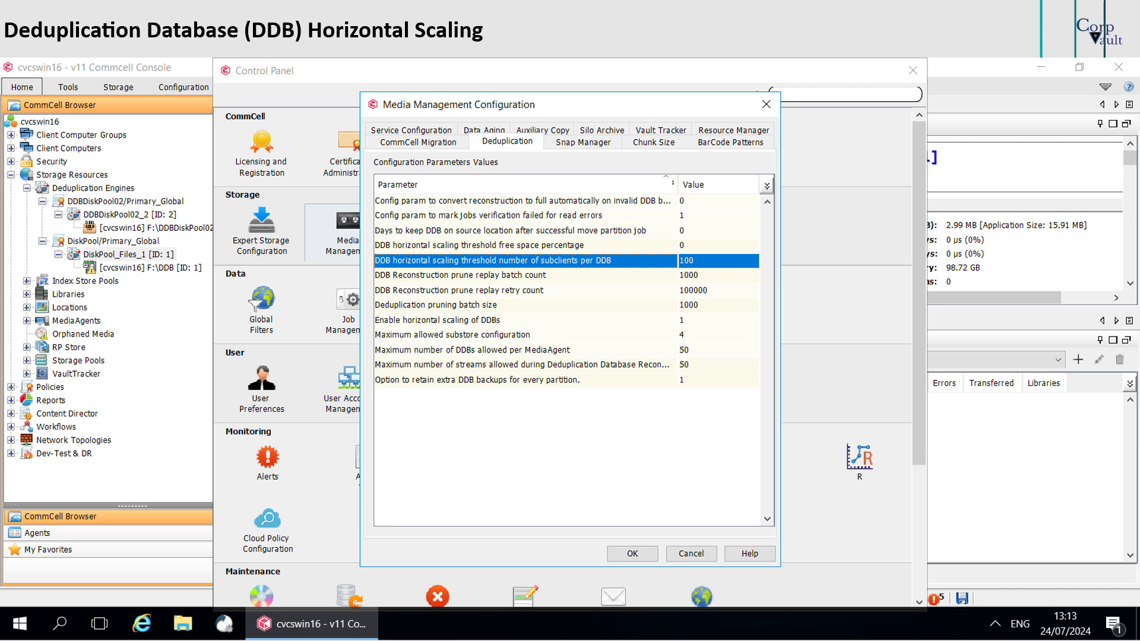
{"action": "double_click", "coordinate": [716, 260]}
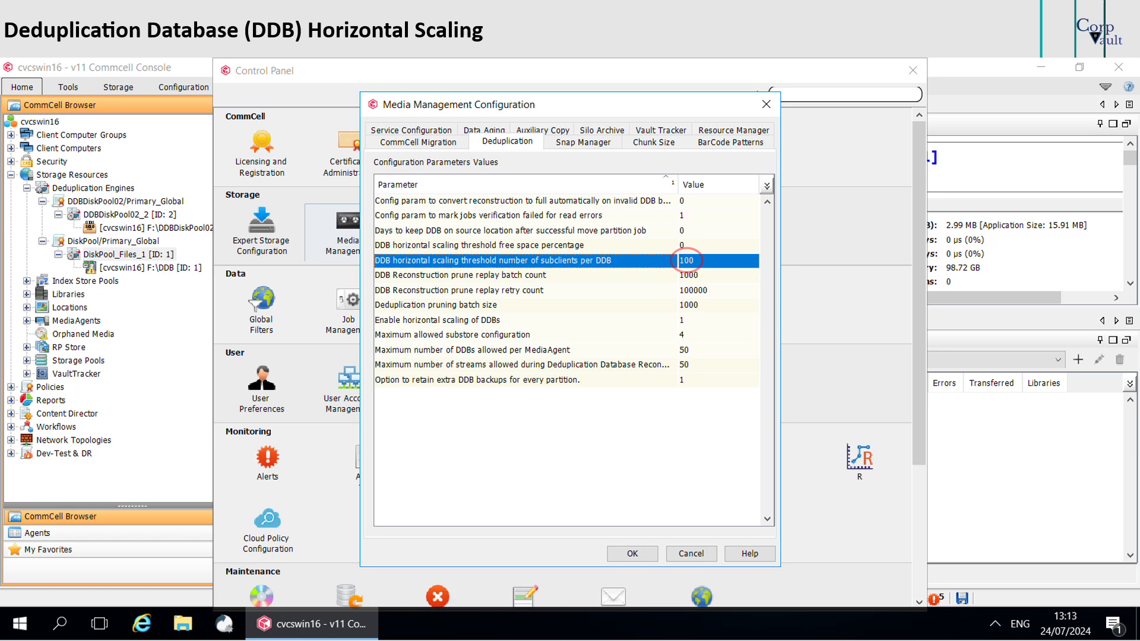
{"action": "left_click", "coordinate": [629, 553]}
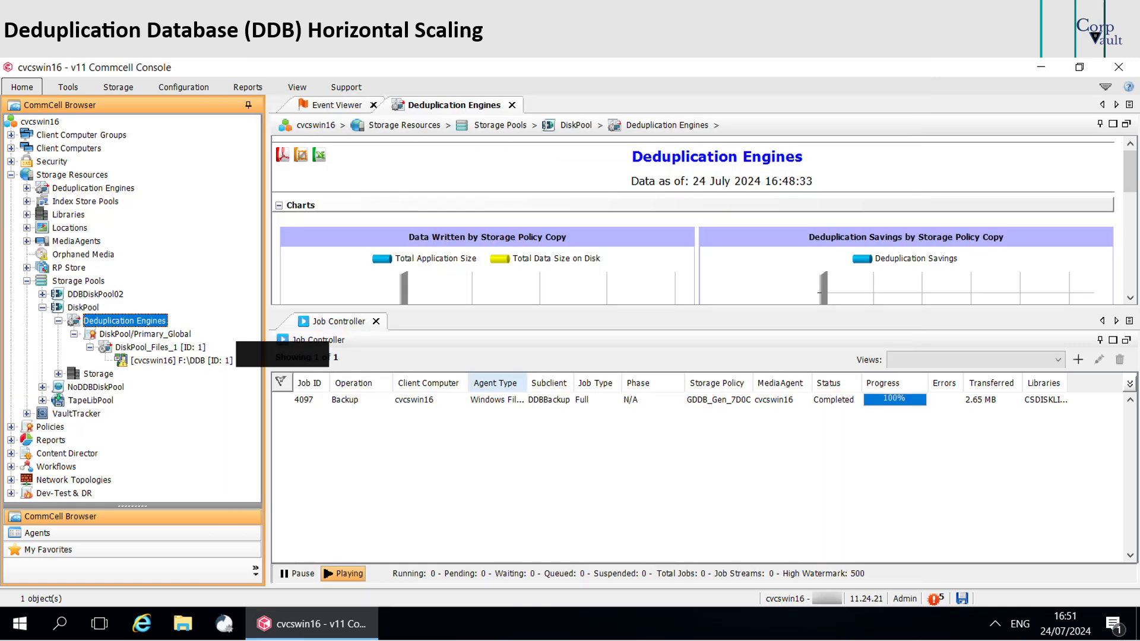